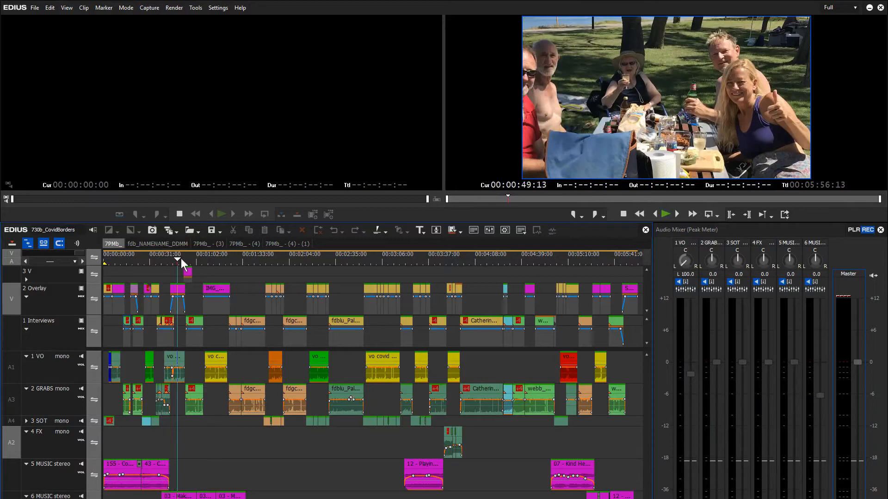
Play the 7PMb_ sequence briefly, then bring up its Sequence settings from the Settings menu.
click(176, 259)
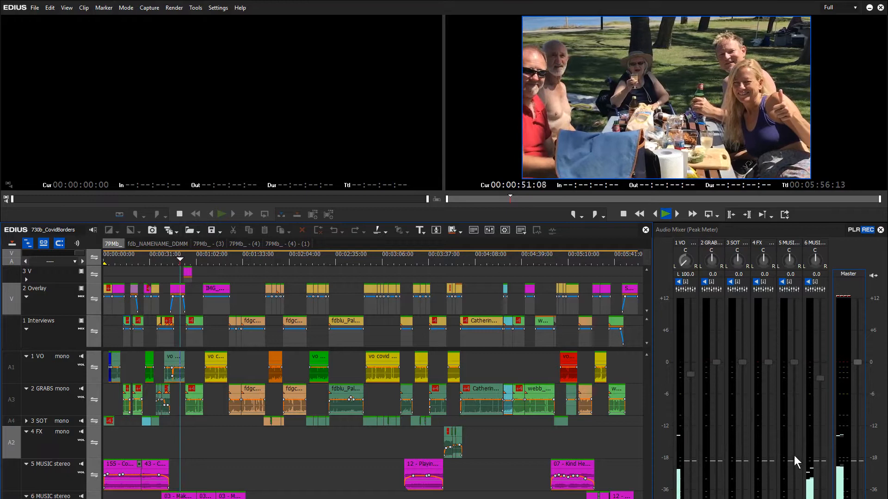
mouse_move(846, 442)
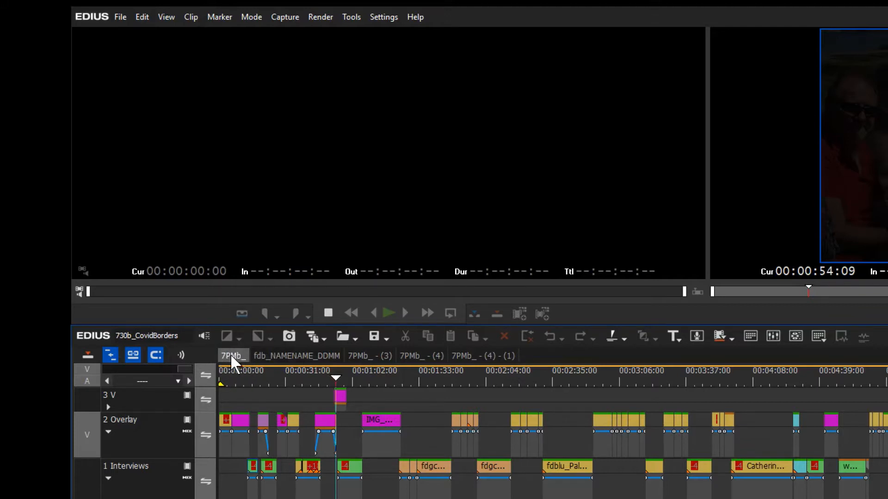
right_click(233, 355)
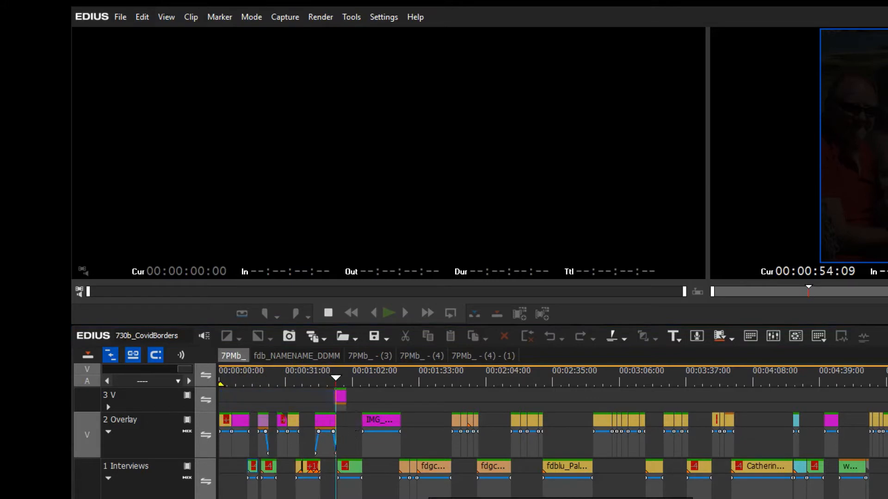
click(382, 17)
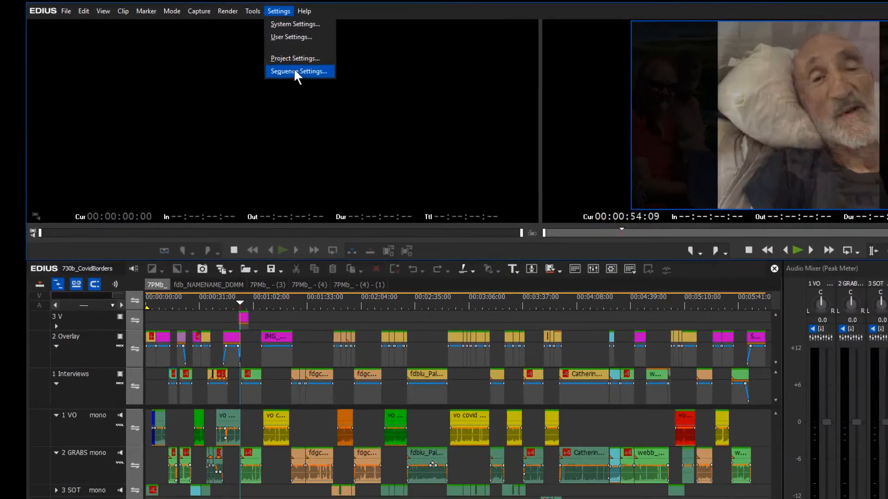
click(298, 71)
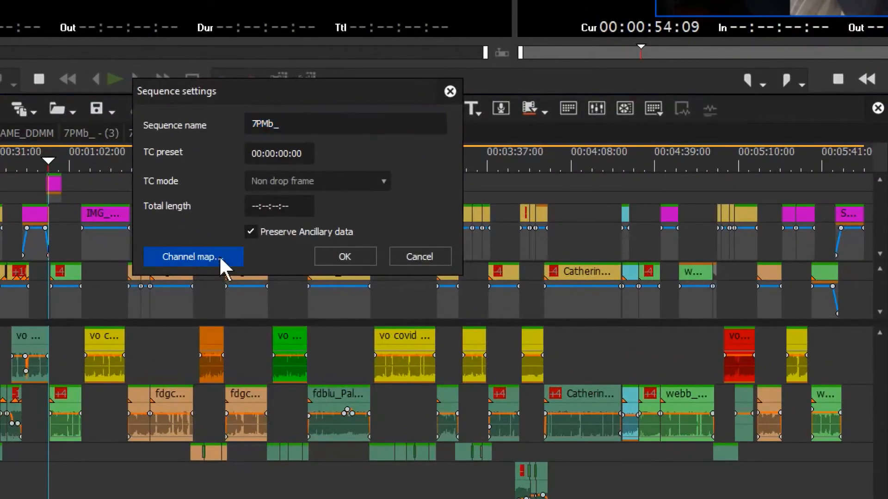
Show the audio channel map and inspect the GRABS, VO, SOT and FX mono track routings.
click(192, 256)
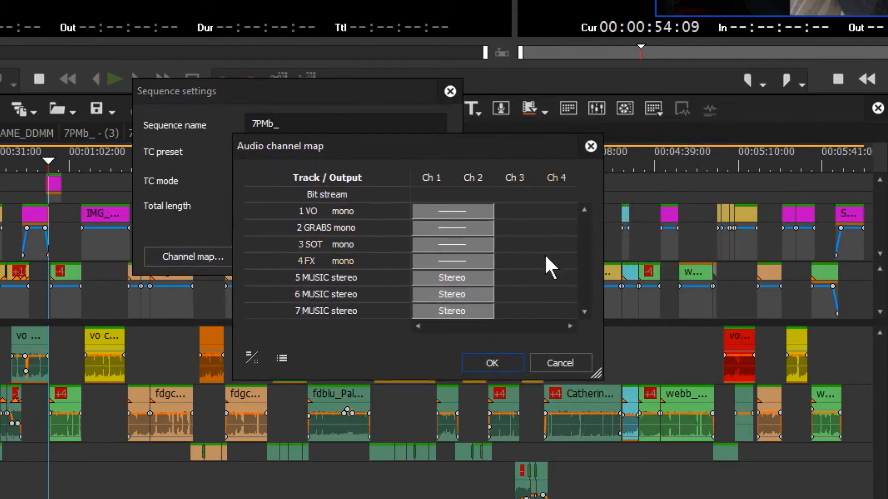
mouse_move(342, 224)
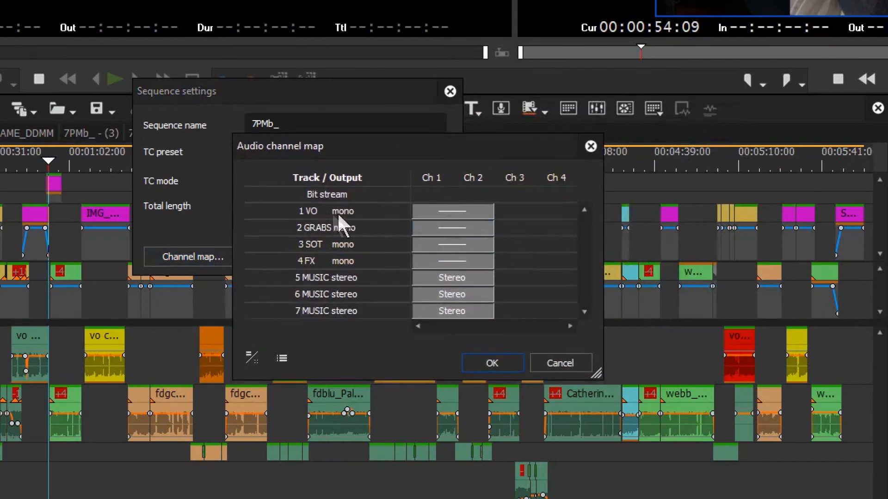
mouse_move(368, 325)
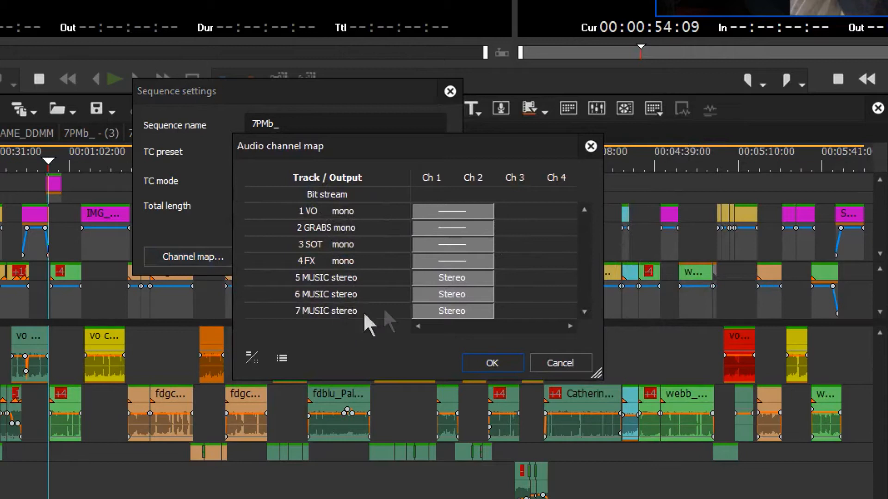
click(451, 294)
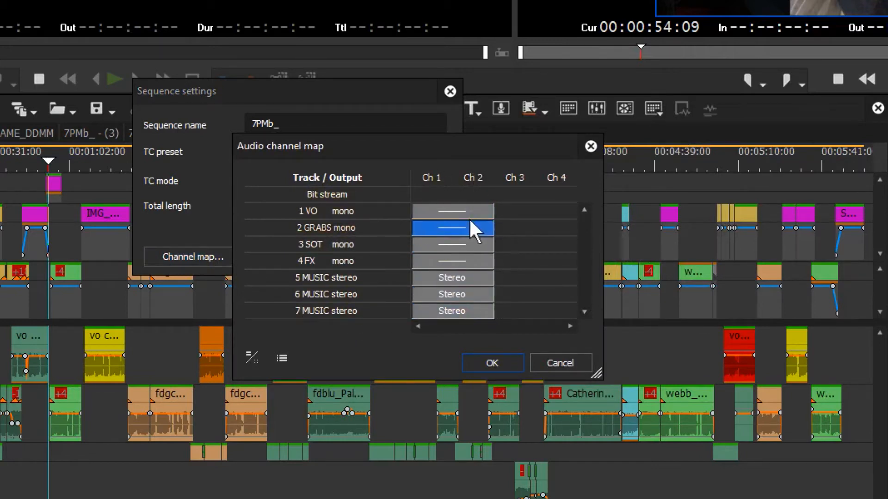
click(452, 210)
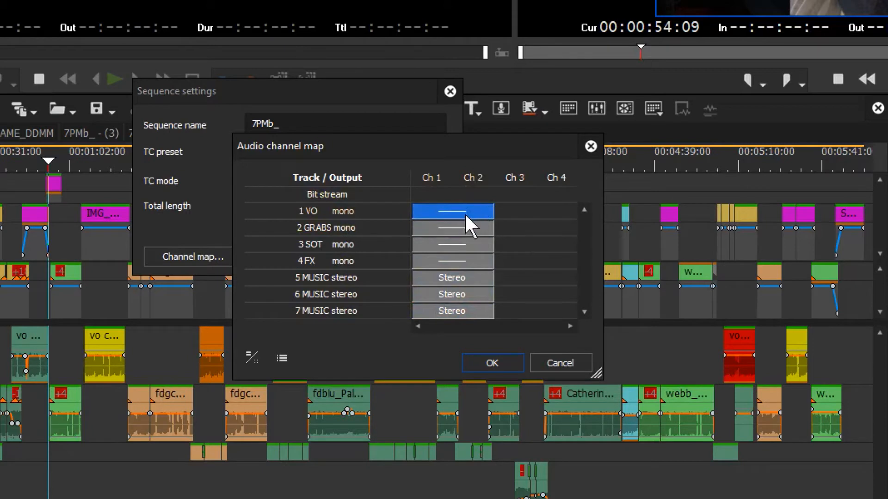
click(453, 244)
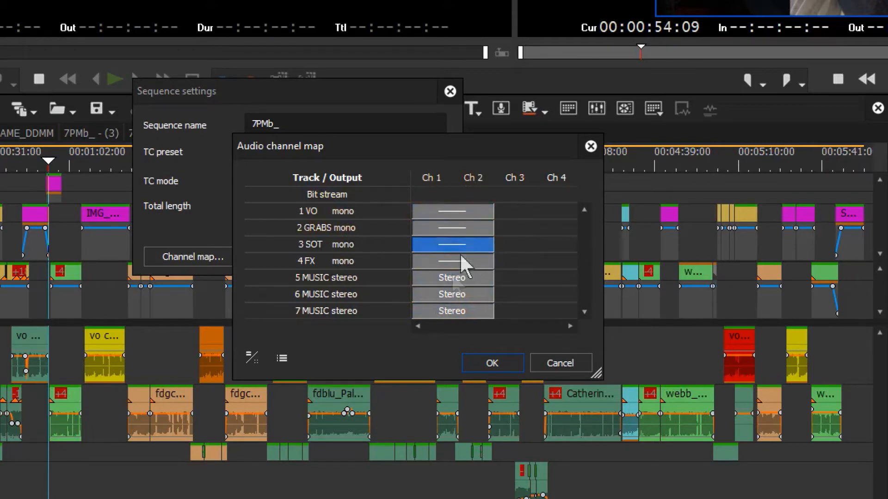
click(452, 277)
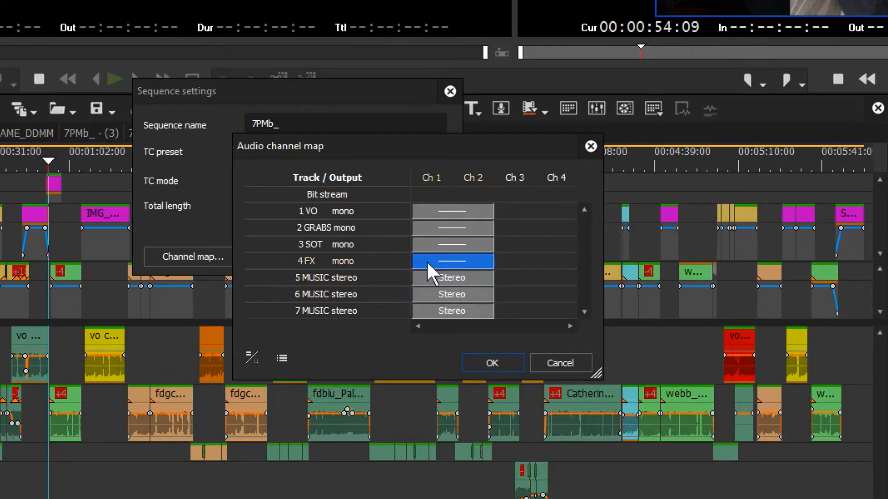
mouse_move(459, 277)
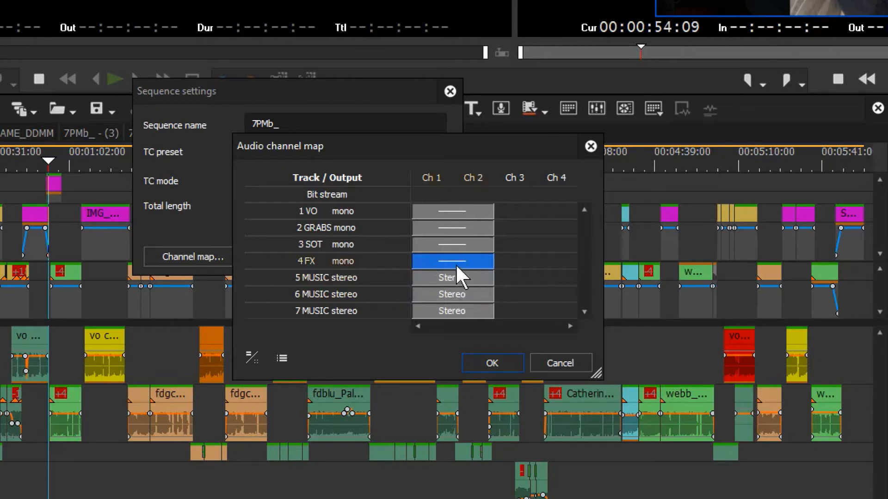
mouse_move(453, 269)
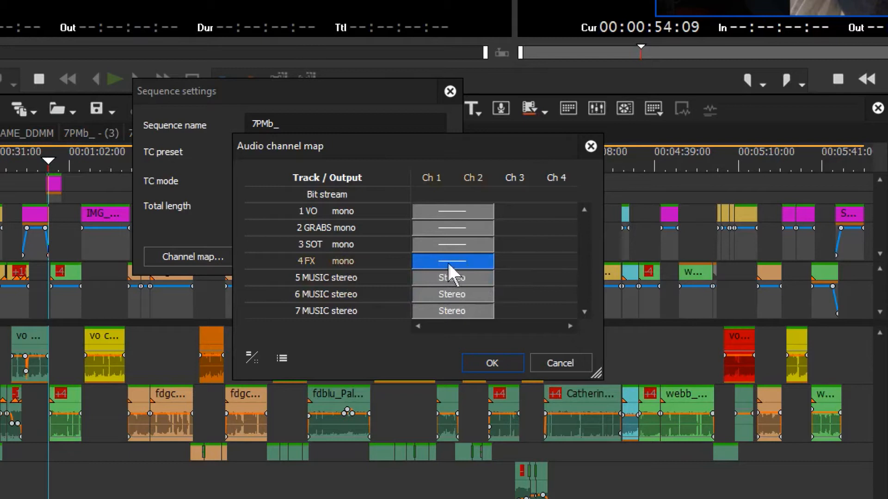
Cycle the VO routing through none, Mono and Stereo until VO is mono on Ch 1 only.
click(452, 211)
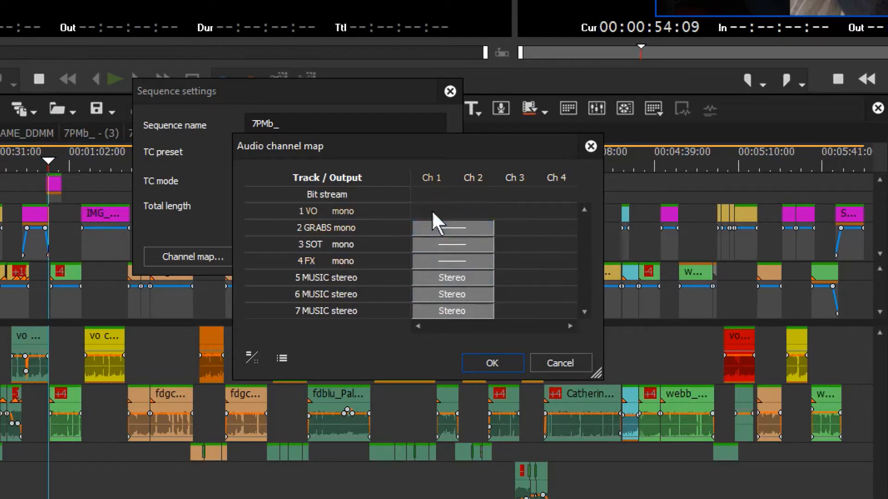
click(452, 211)
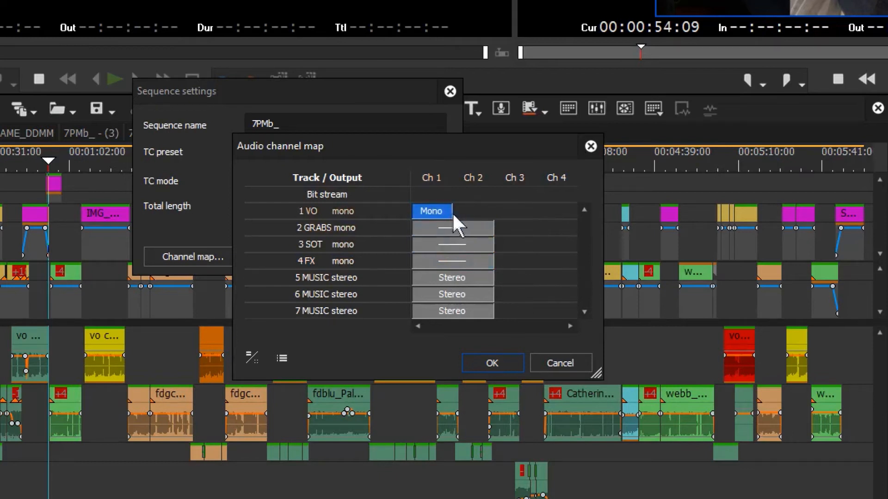
click(451, 211)
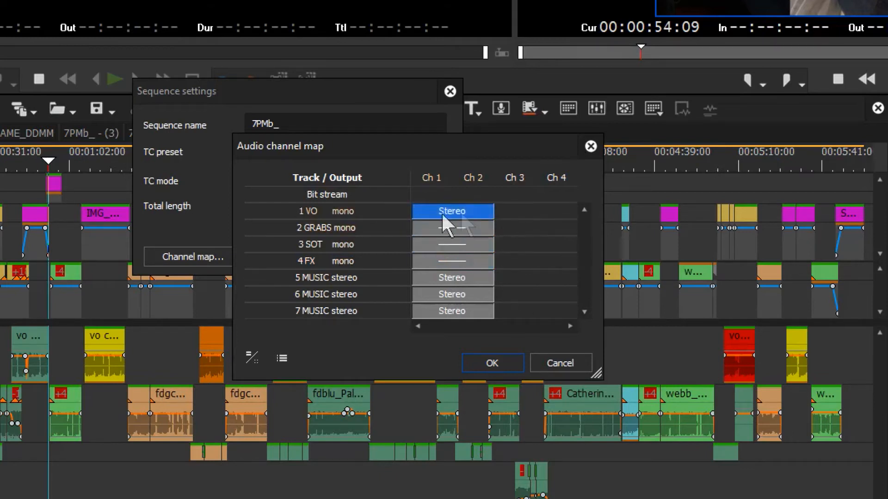
click(452, 211)
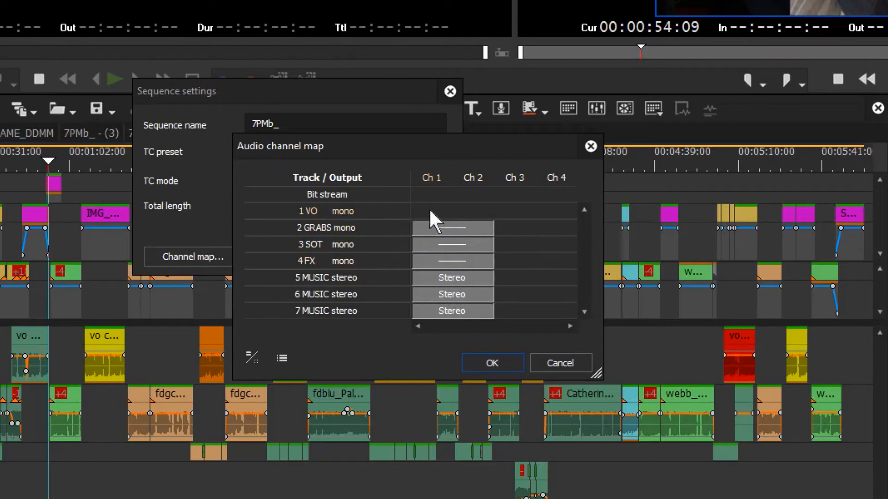
click(451, 211)
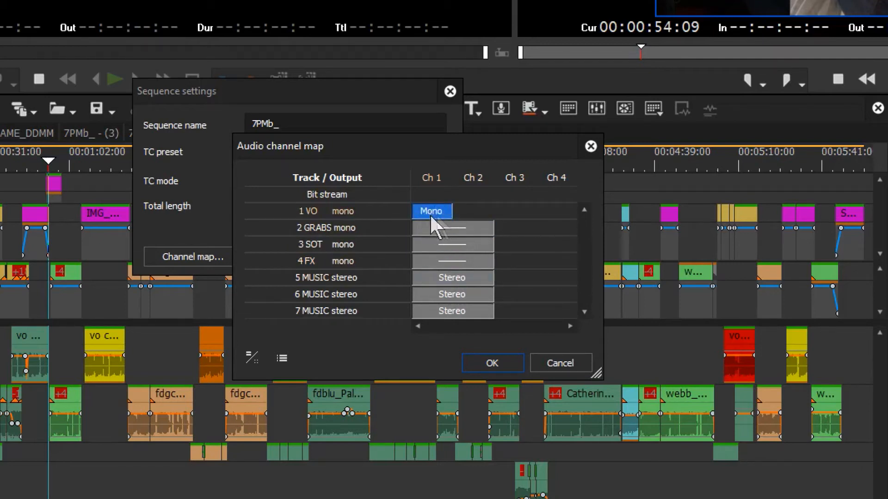
click(452, 228)
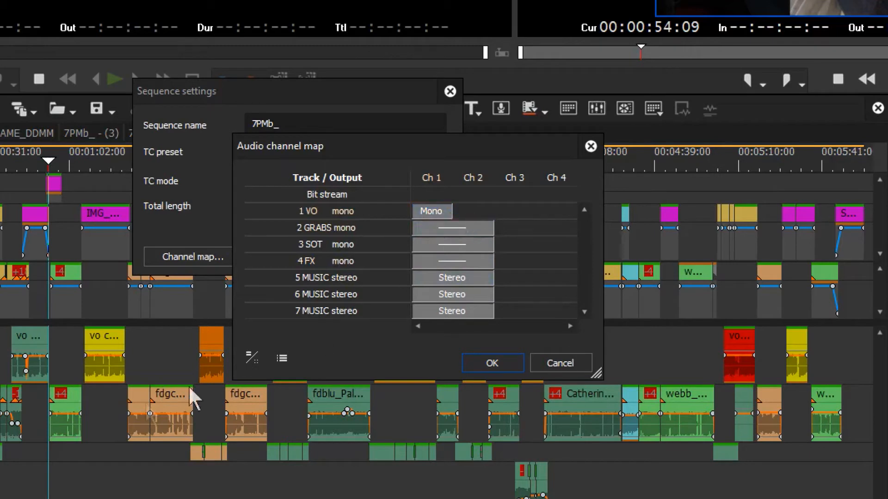
mouse_move(270, 378)
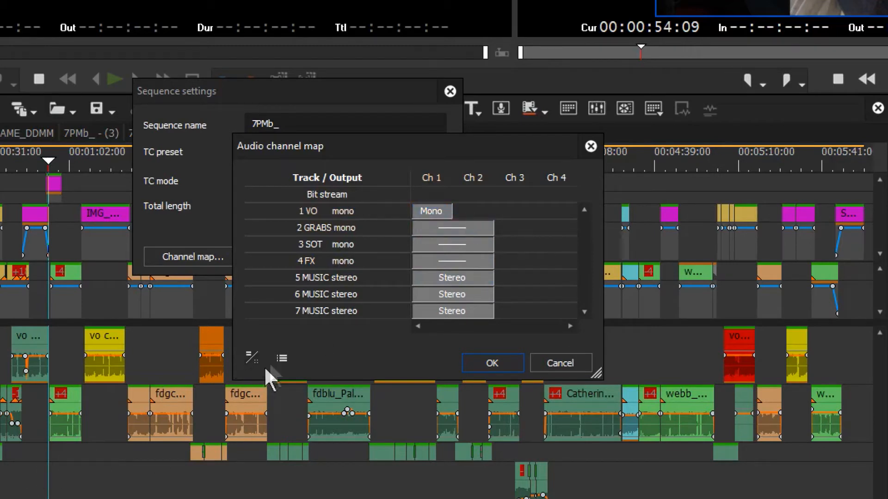
mouse_move(256, 365)
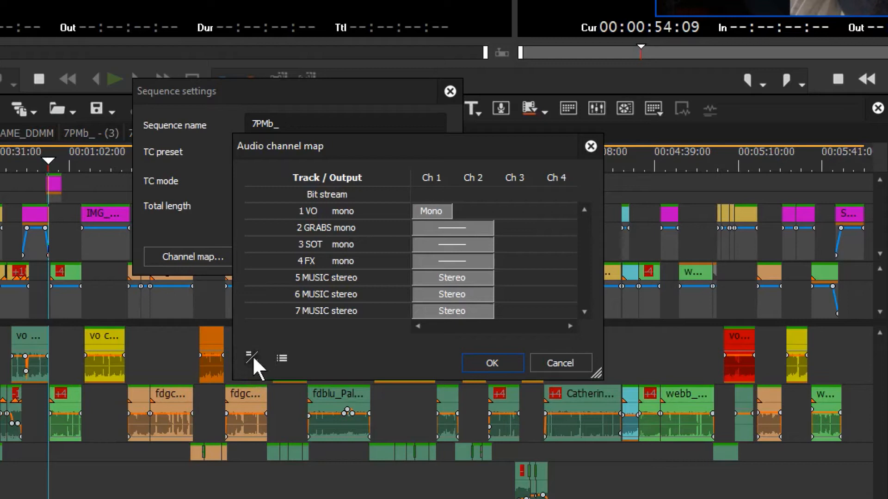
Switch to per-channel view, tick Ch 2 for VO so it spans Ch 1 and Ch 2, and review the track list.
click(249, 360)
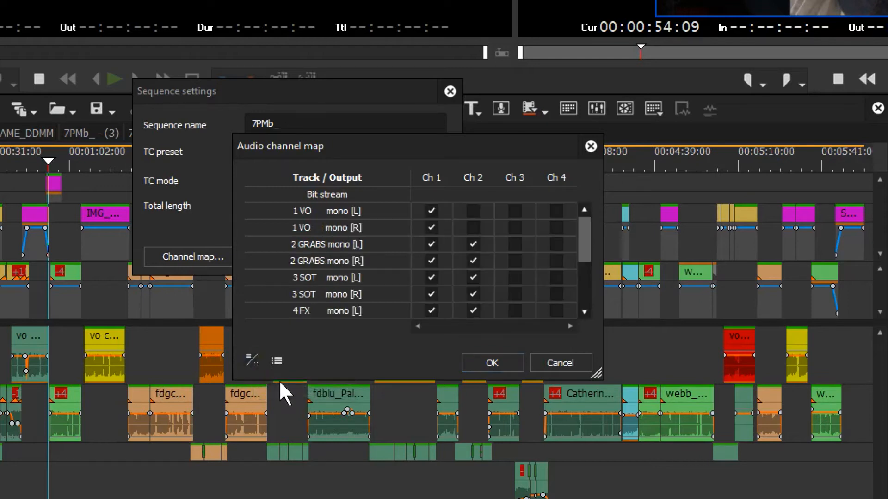
mouse_move(448, 275)
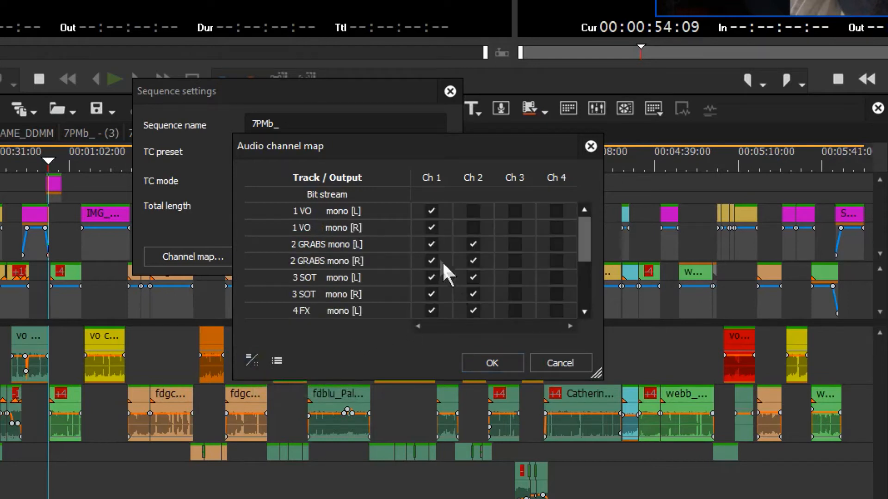
mouse_move(458, 258)
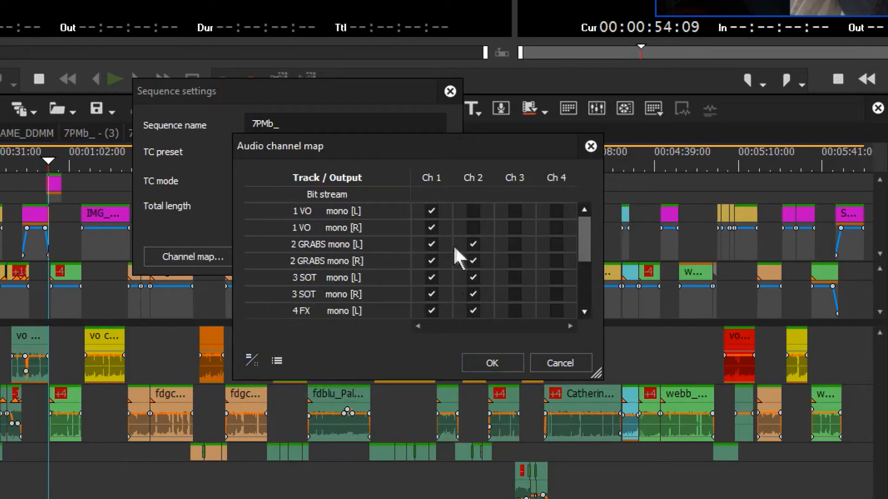
mouse_move(481, 259)
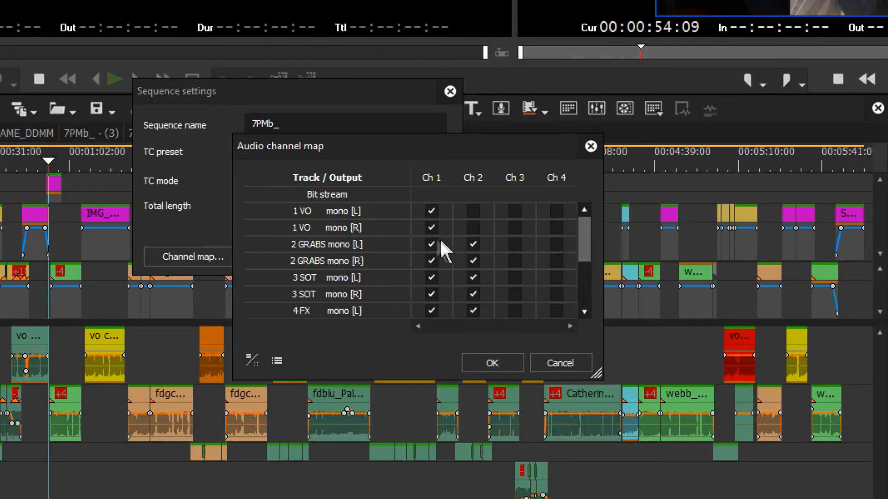
mouse_move(439, 235)
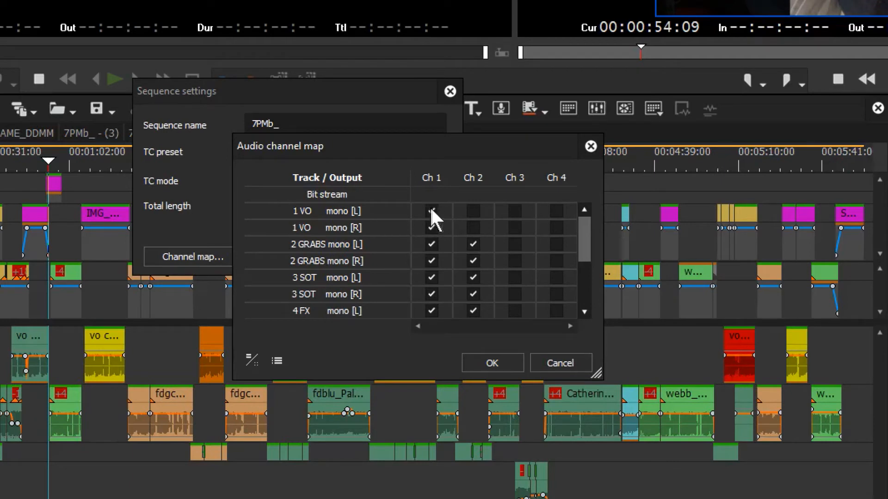
click(431, 211)
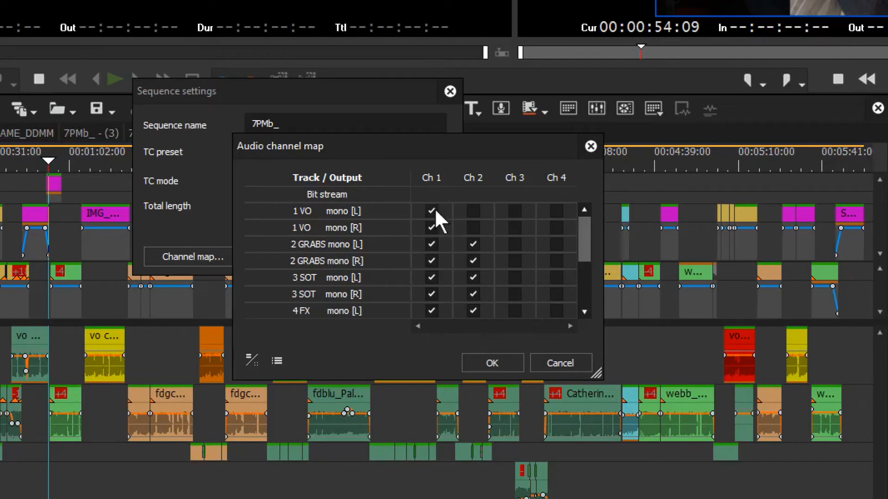
click(472, 211)
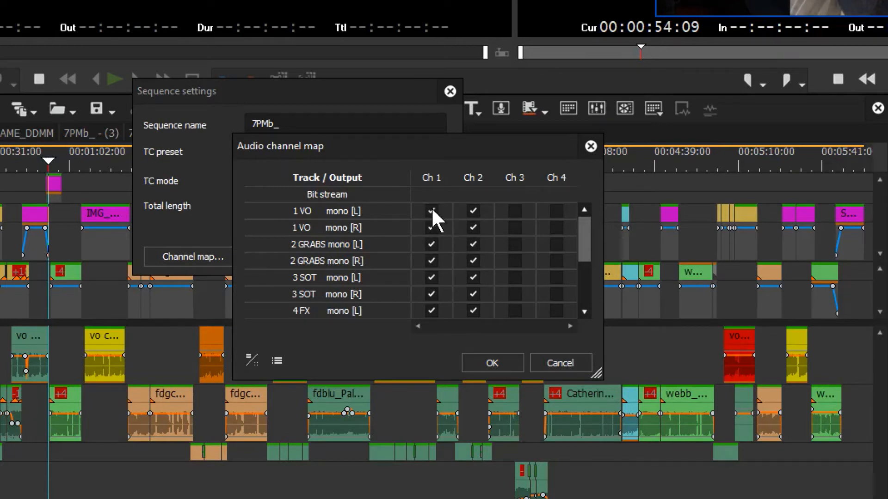
click(433, 211)
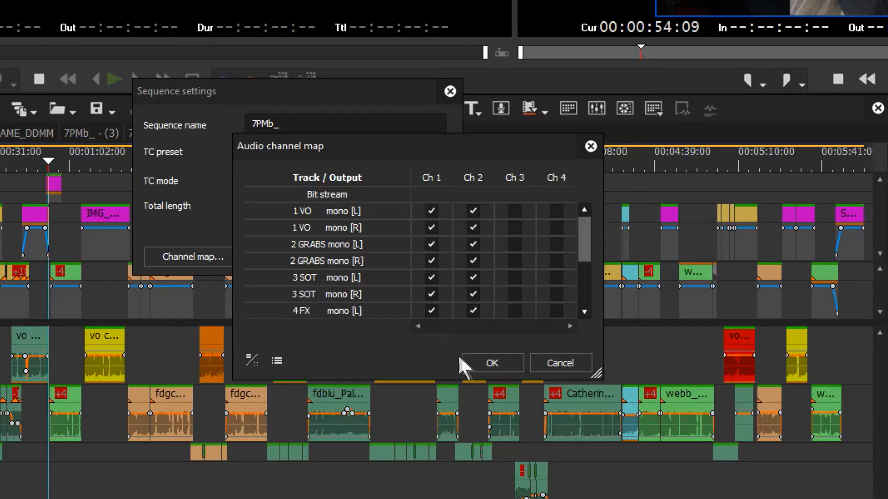
scroll(down, 3)
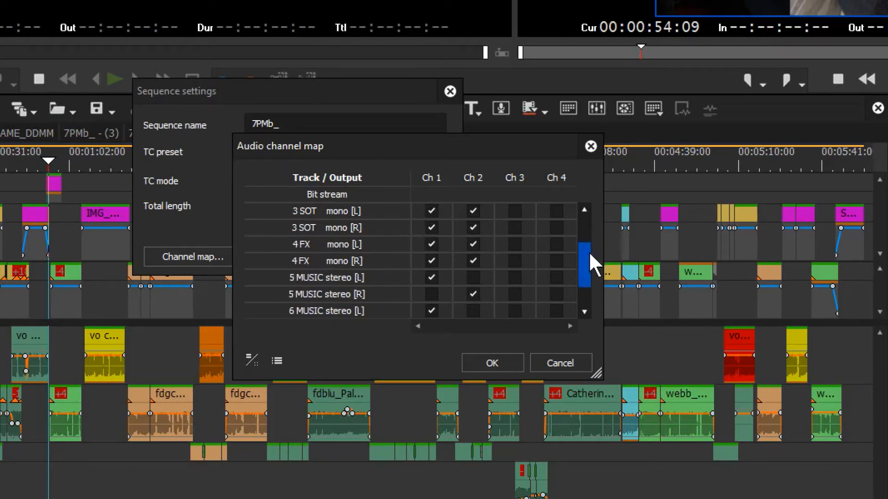
scroll(down, 3)
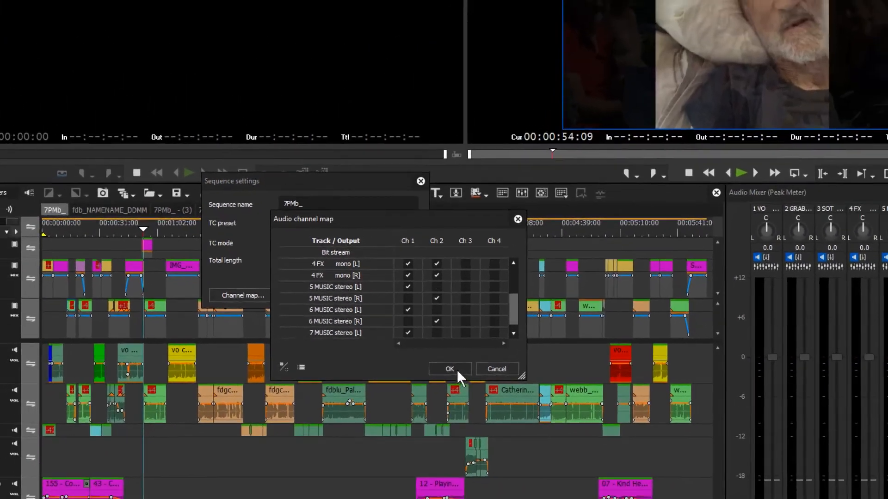
Confirm the channel map, reopen it to check, and accept it again to return to the timeline.
click(450, 369)
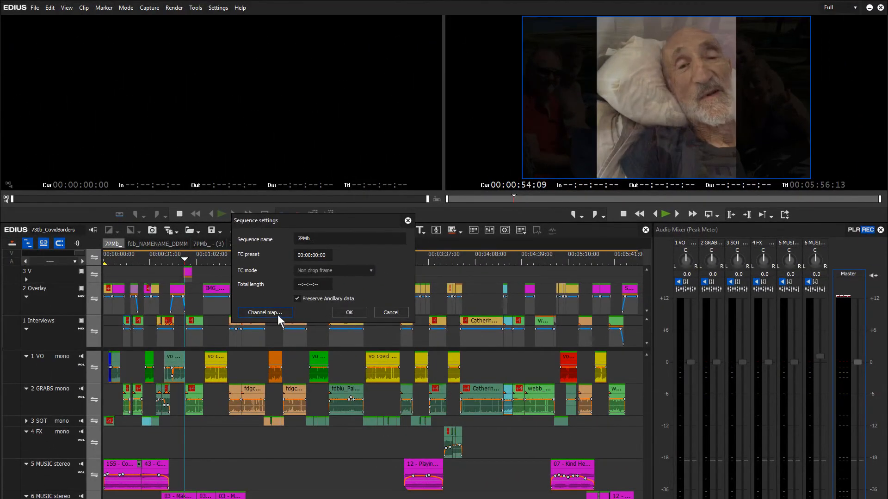
click(264, 313)
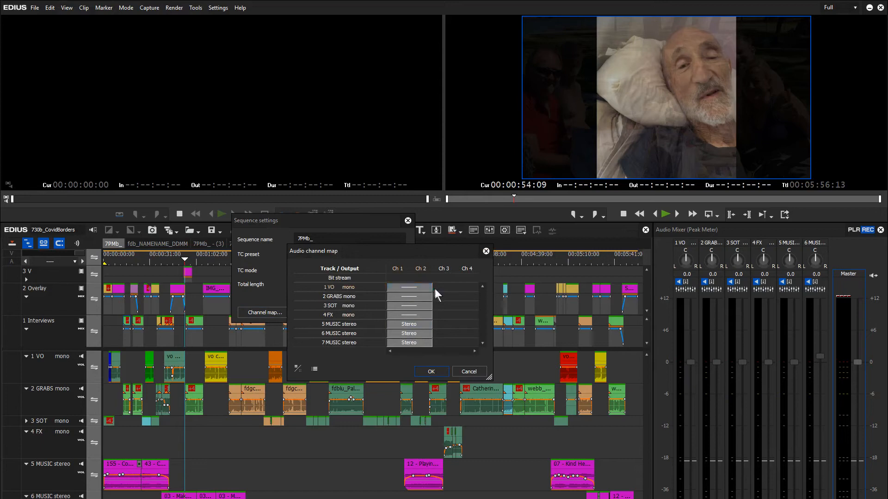
mouse_move(445, 379)
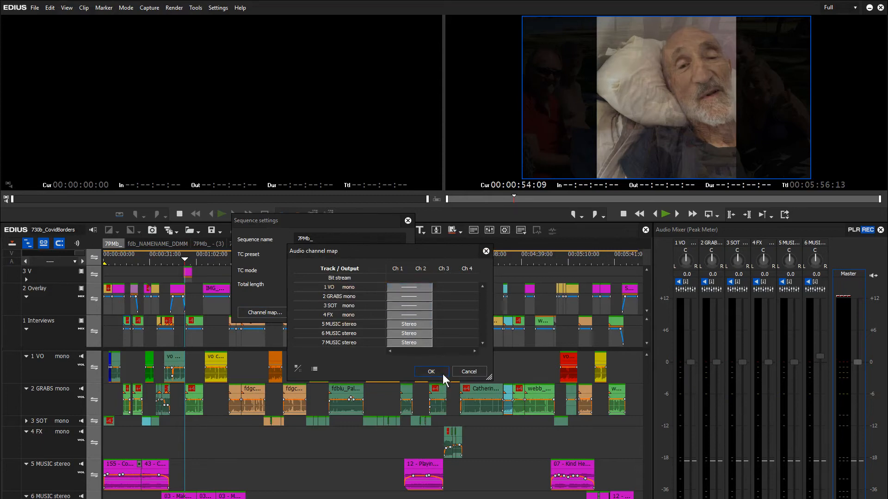
click(431, 372)
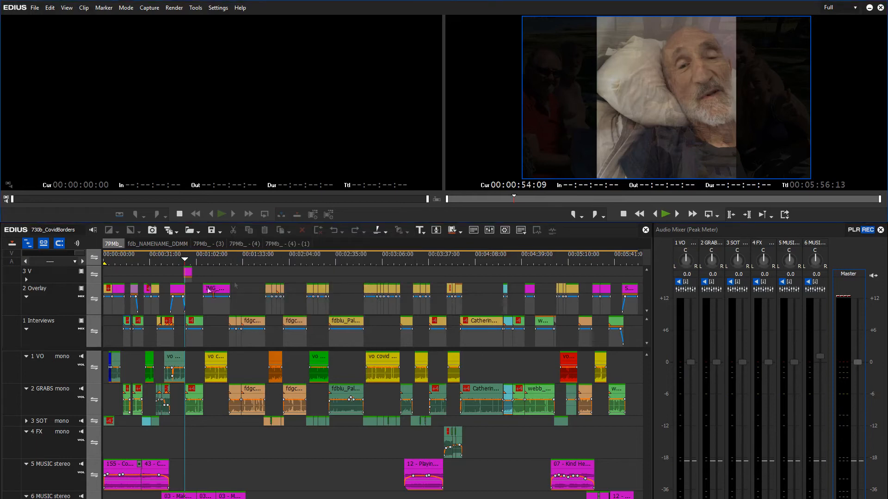
Switch to the fdb_NAMENAME_DDMM sequence and show its channel map with Split MONO tracks on channels 1–4.
click(159, 243)
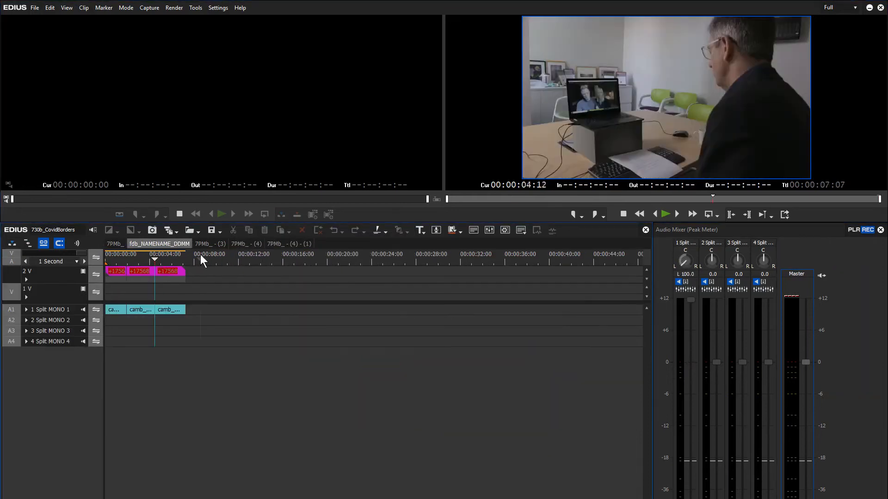
click(197, 253)
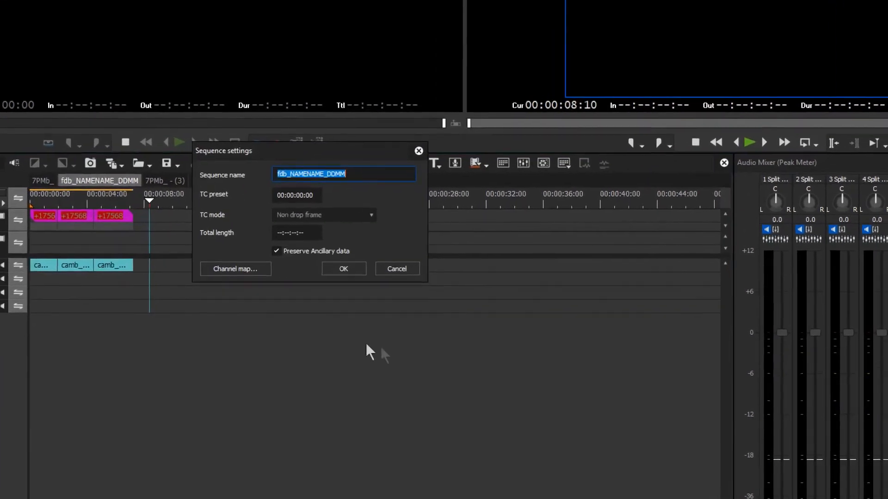
click(235, 268)
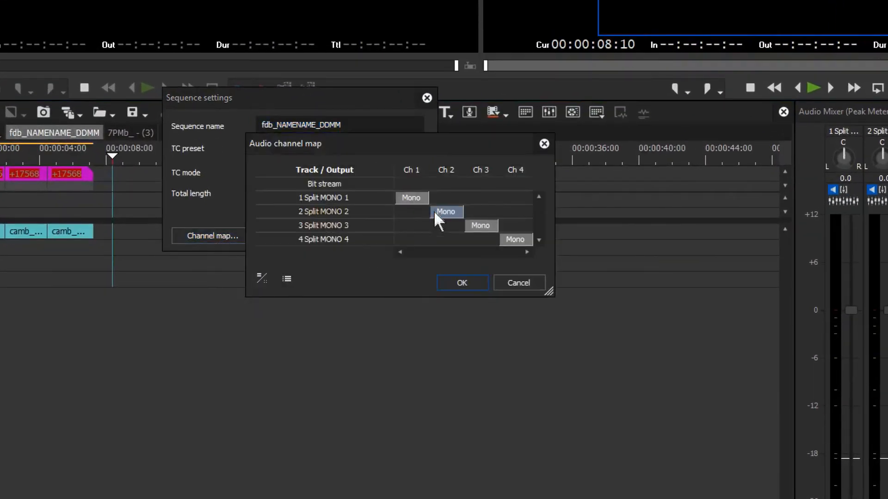
click(445, 211)
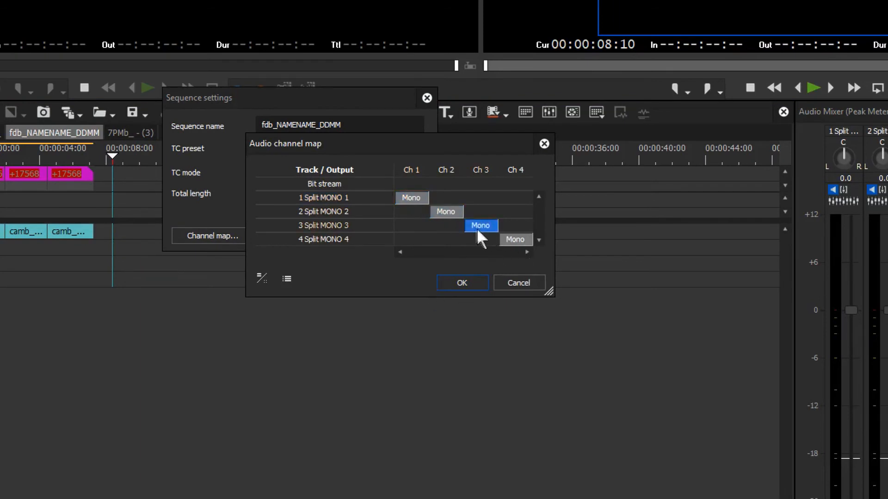
mouse_move(488, 235)
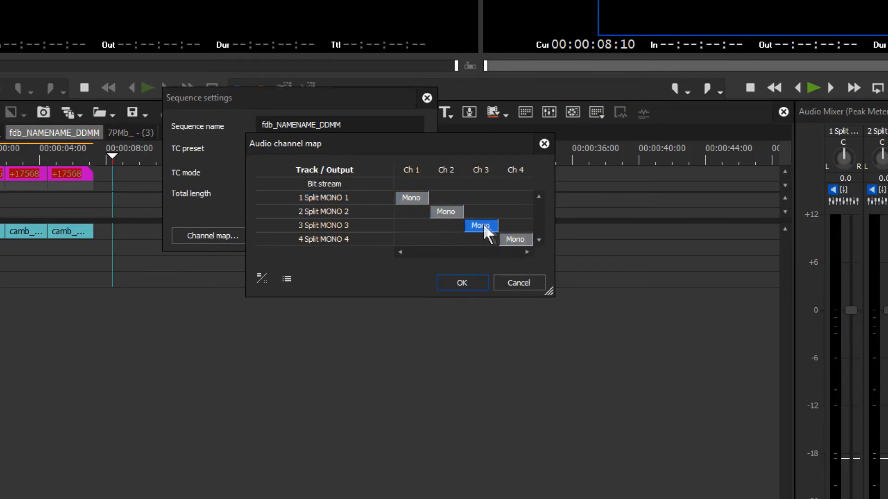
mouse_move(488, 232)
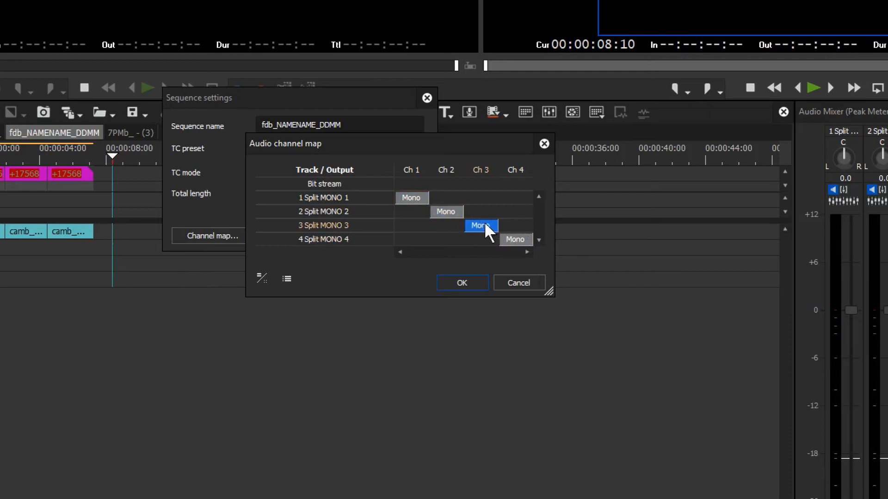
click(515, 238)
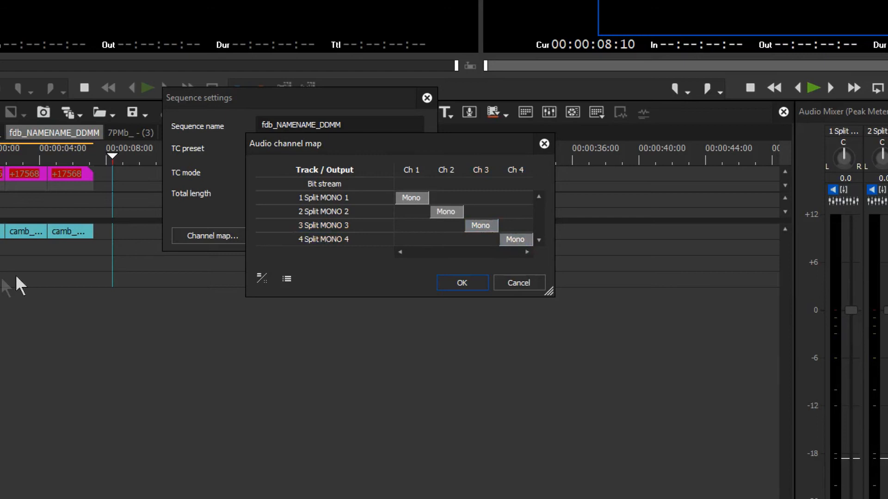
Move Split MONO 3's output to Ch 1 and Split MONO 4's output to Ch 2.
click(480, 226)
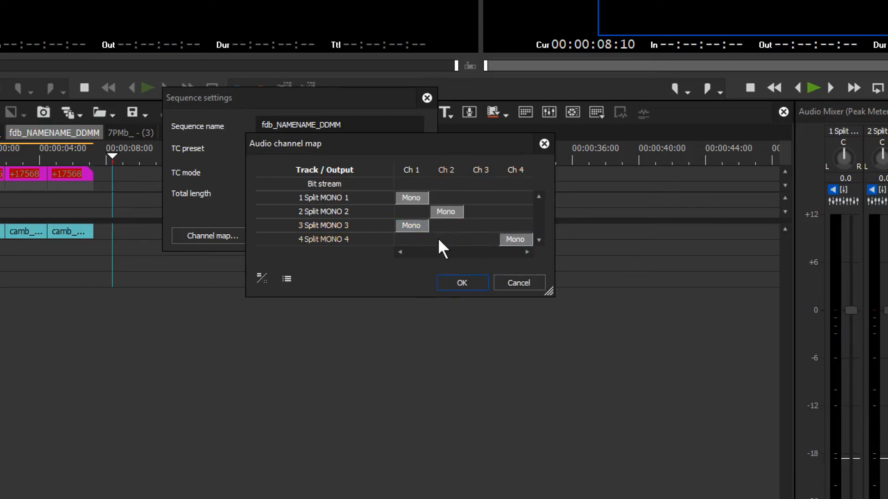
click(411, 226)
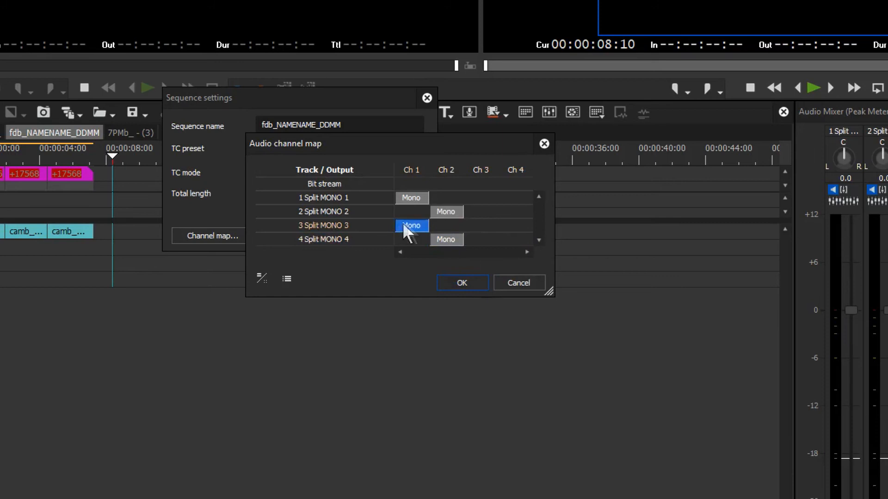
mouse_move(413, 235)
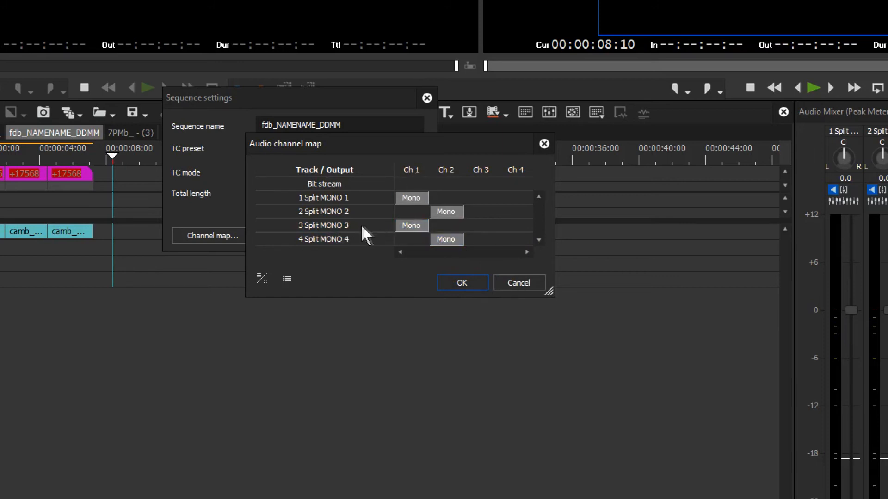
click(410, 225)
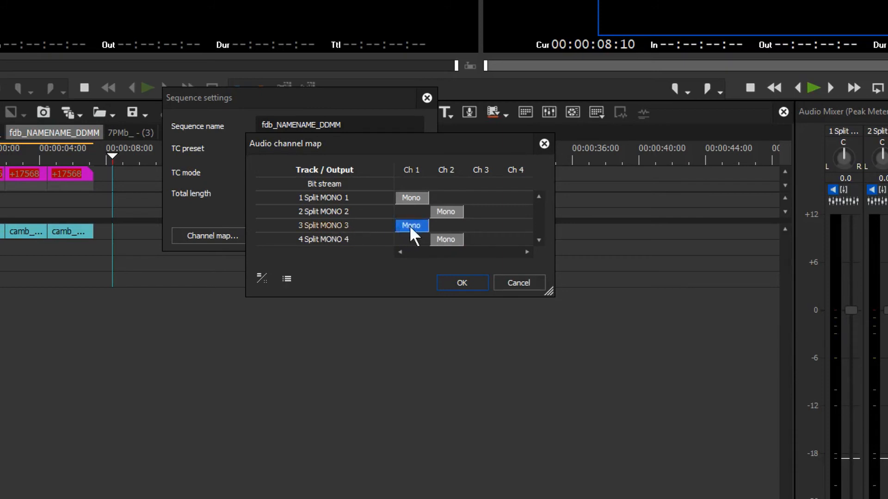
click(446, 238)
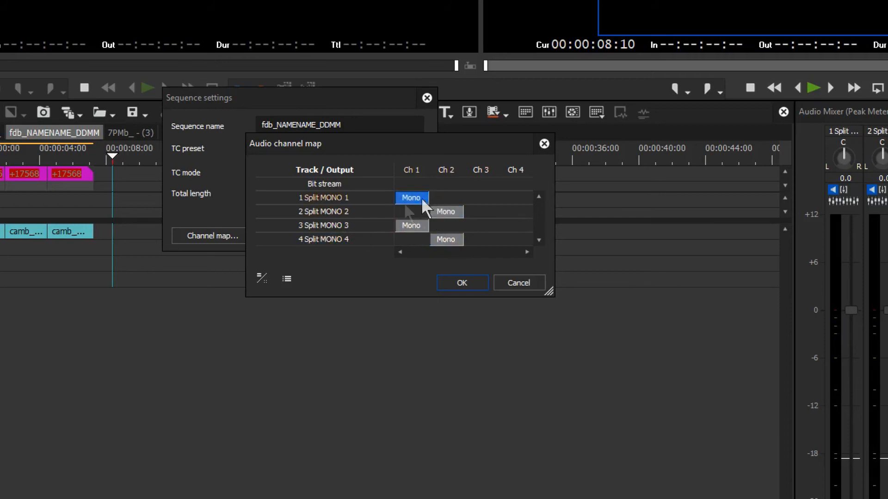
In per-channel view, tick Ch 1 and Ch 2 for Split MONO 1 and 2, then apply the channel map.
click(262, 279)
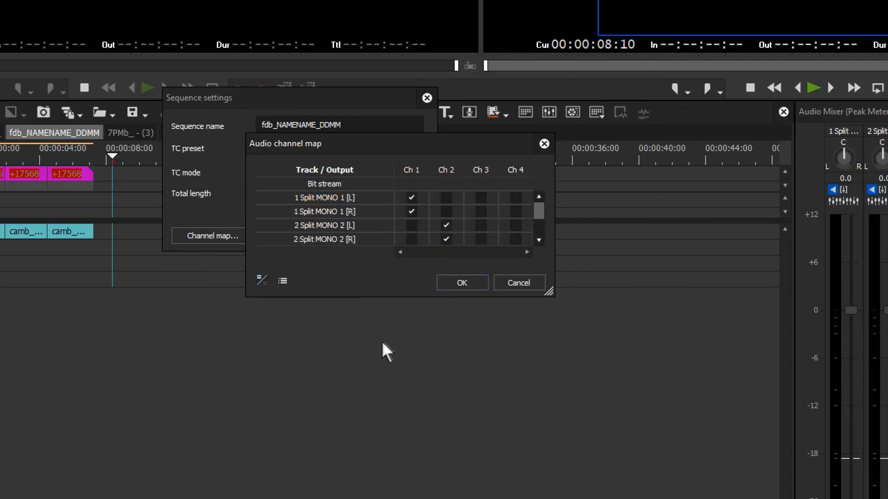
click(446, 198)
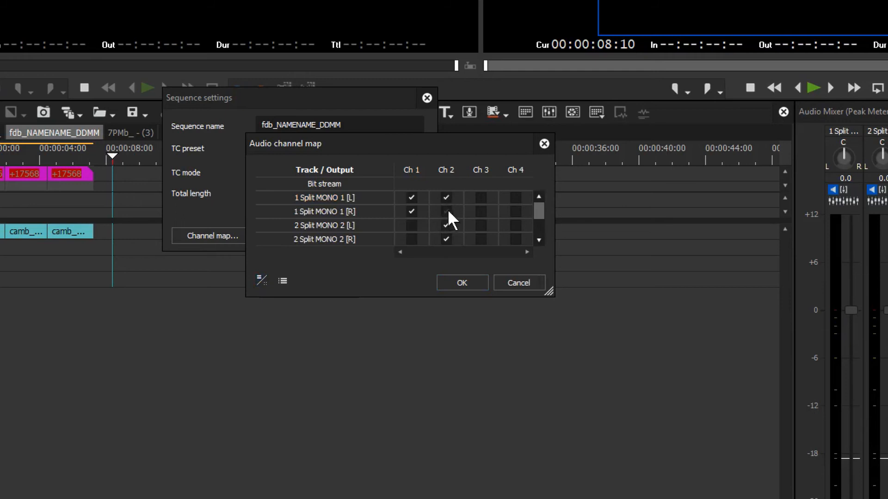
click(445, 211)
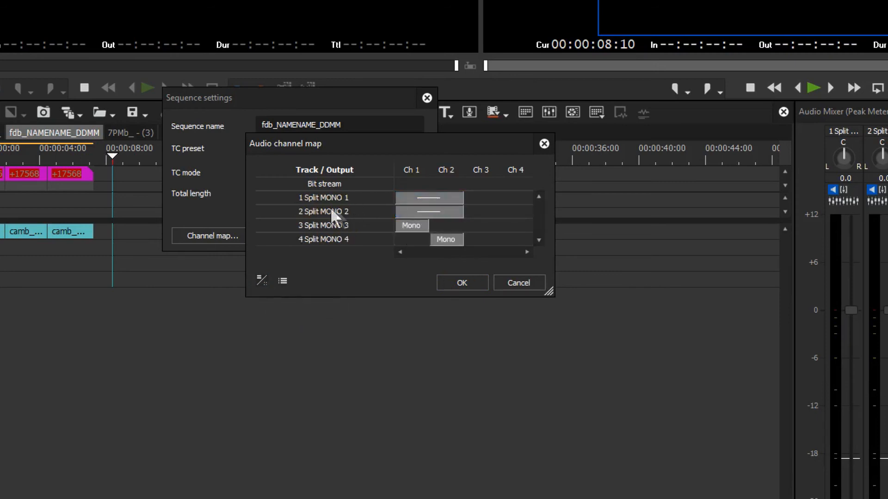
mouse_move(348, 202)
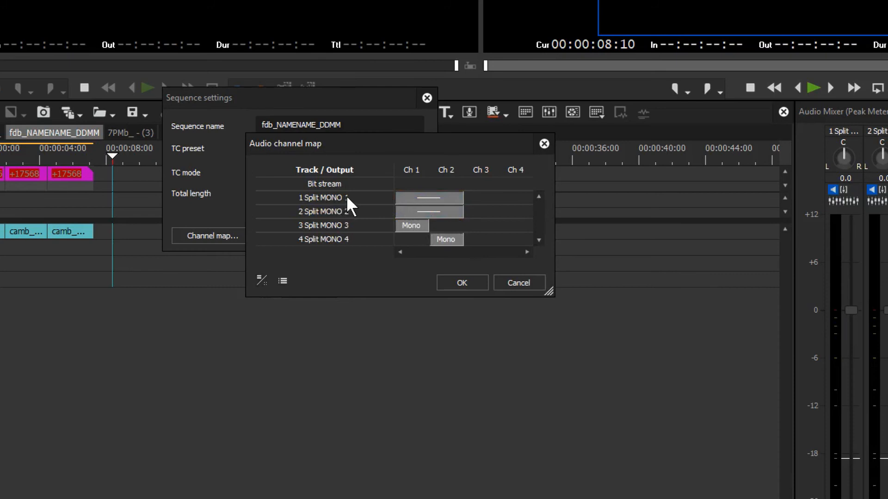
click(428, 211)
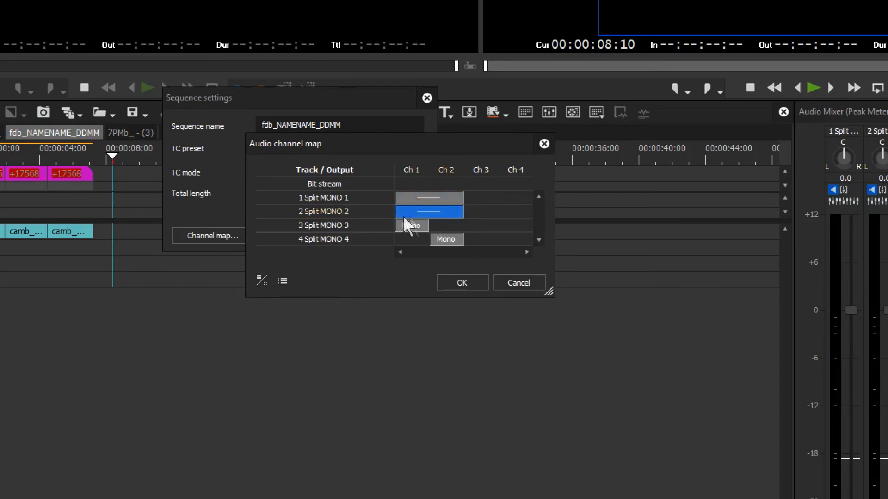
click(446, 238)
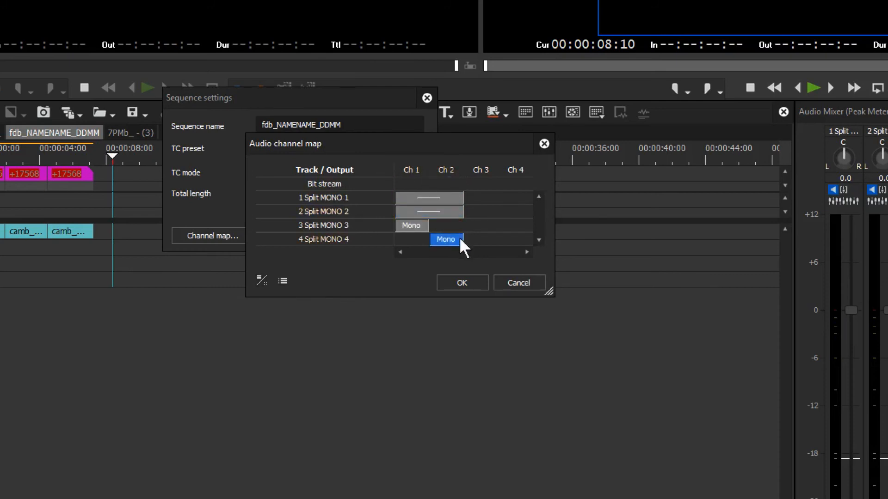
click(428, 197)
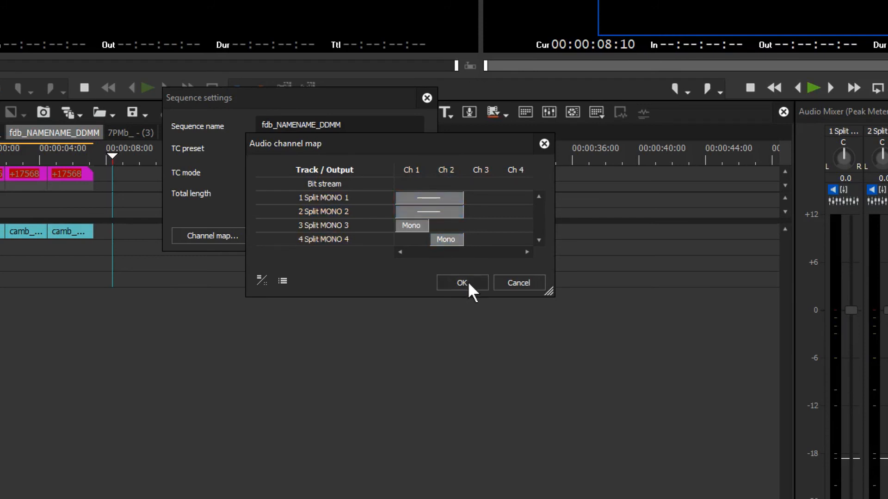
click(461, 283)
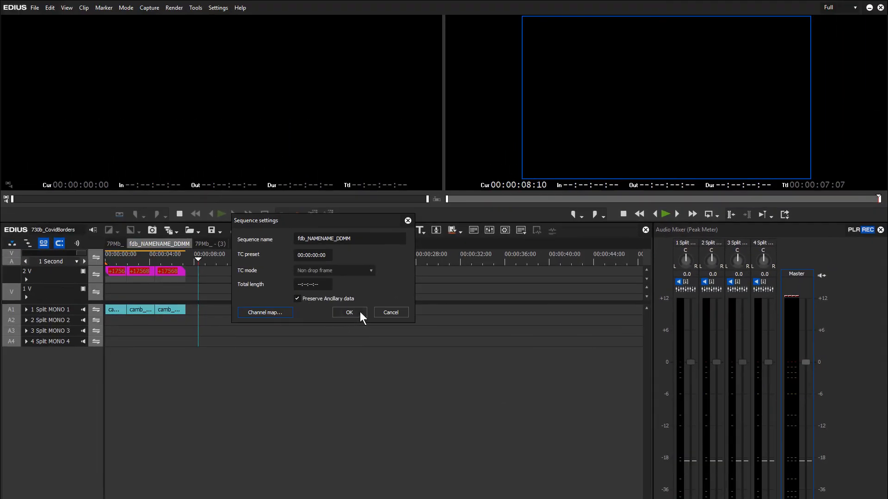
Reopen the channel map and extend Split MONO 3 and 4 to span Ch 1 and Ch 2 as well.
click(265, 312)
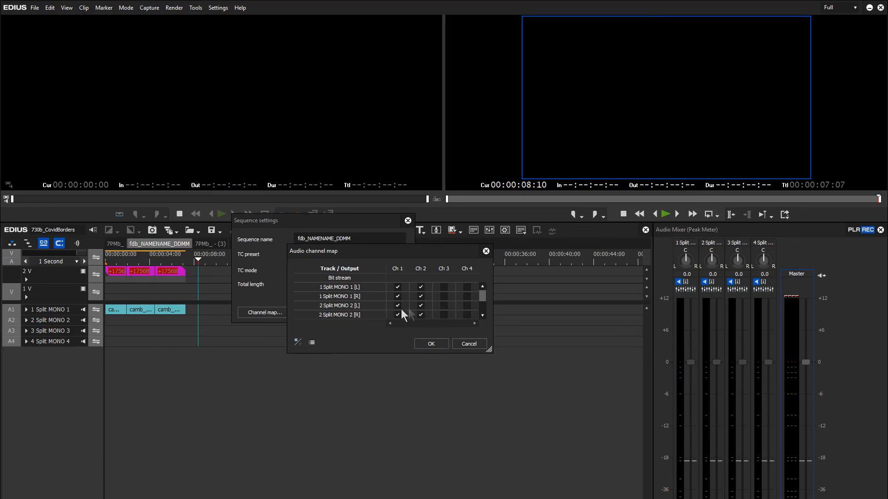
scroll(down, 3)
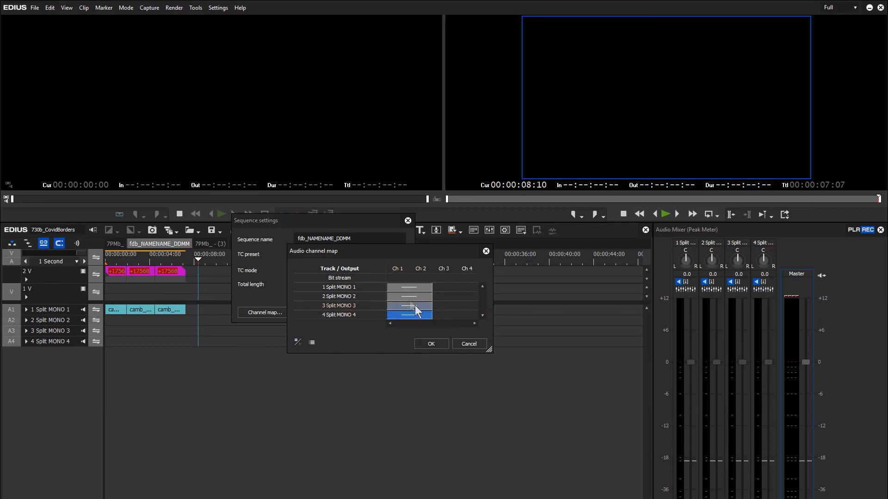
click(409, 307)
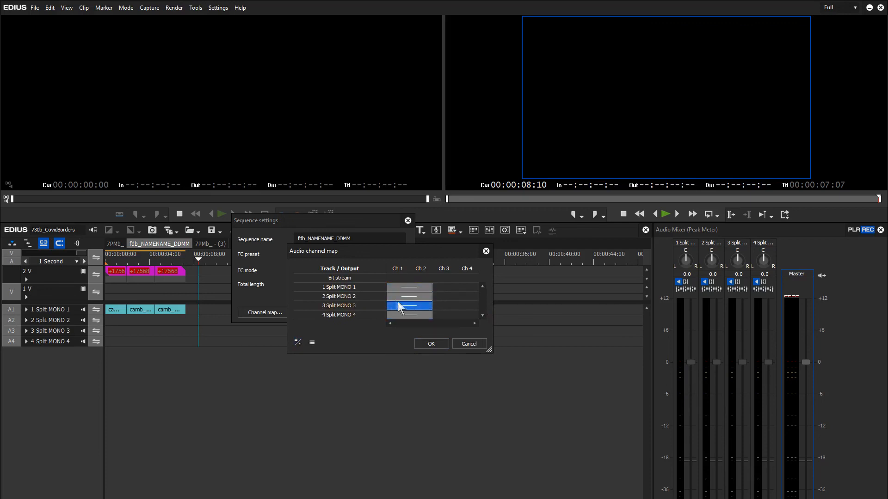